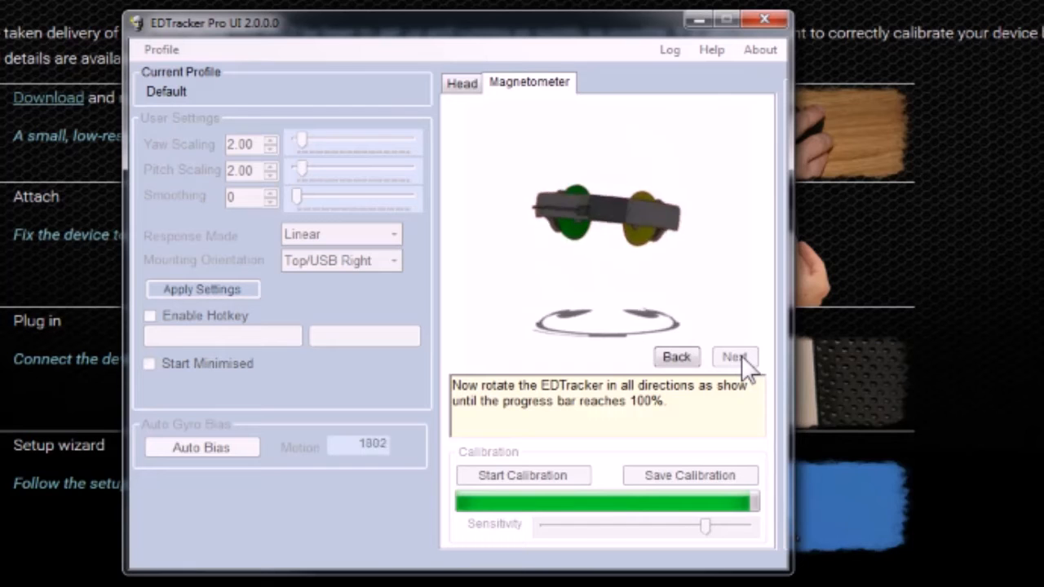
# Step: Advance past the completed rotation step and confirm the forward-facing head placement to finish calibration
pyautogui.click(736, 355)
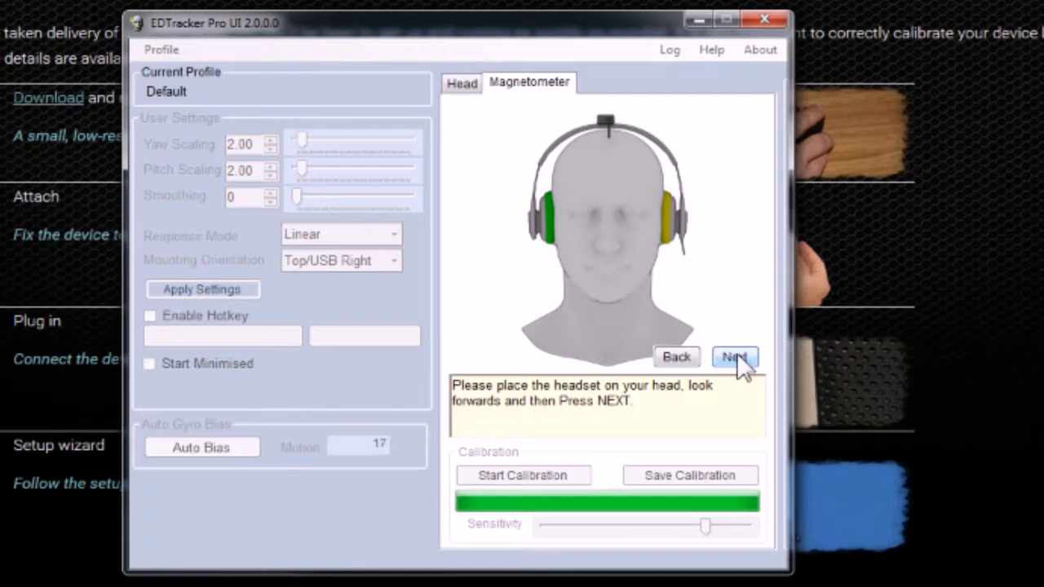
pyautogui.click(734, 355)
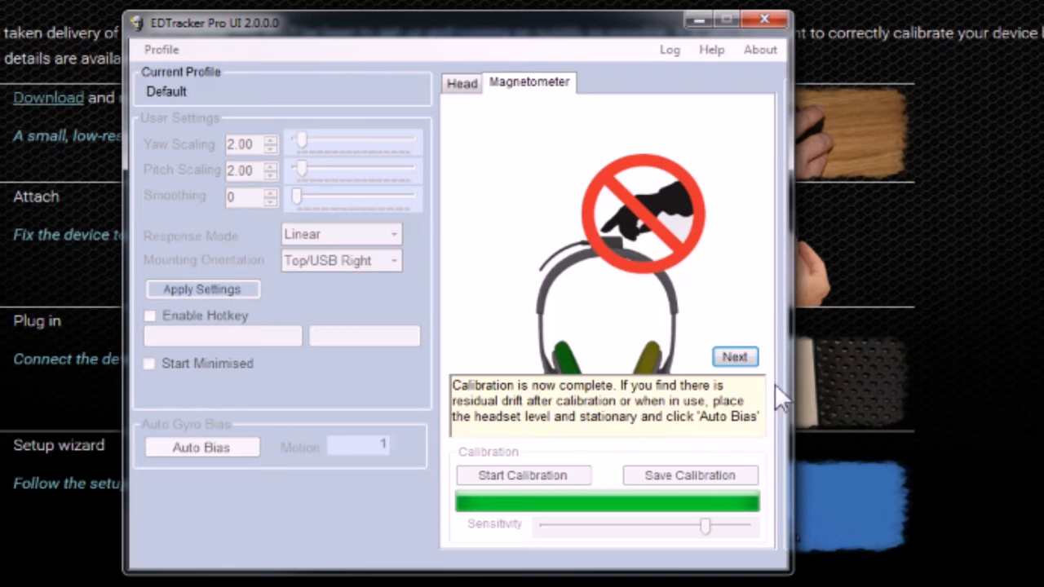